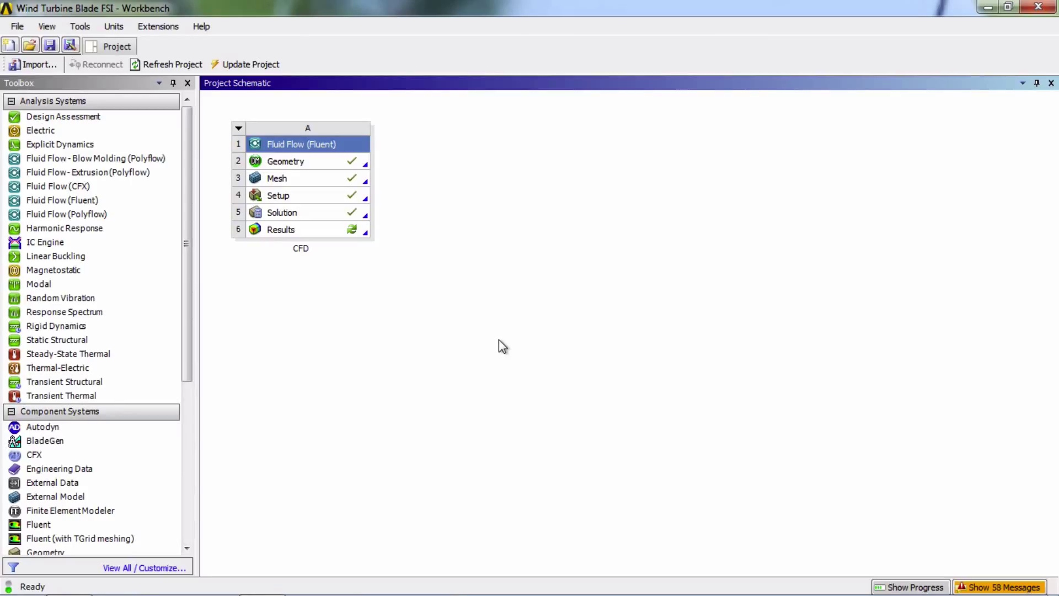
{"action": "mouse_move", "coordinate": [490, 333]}
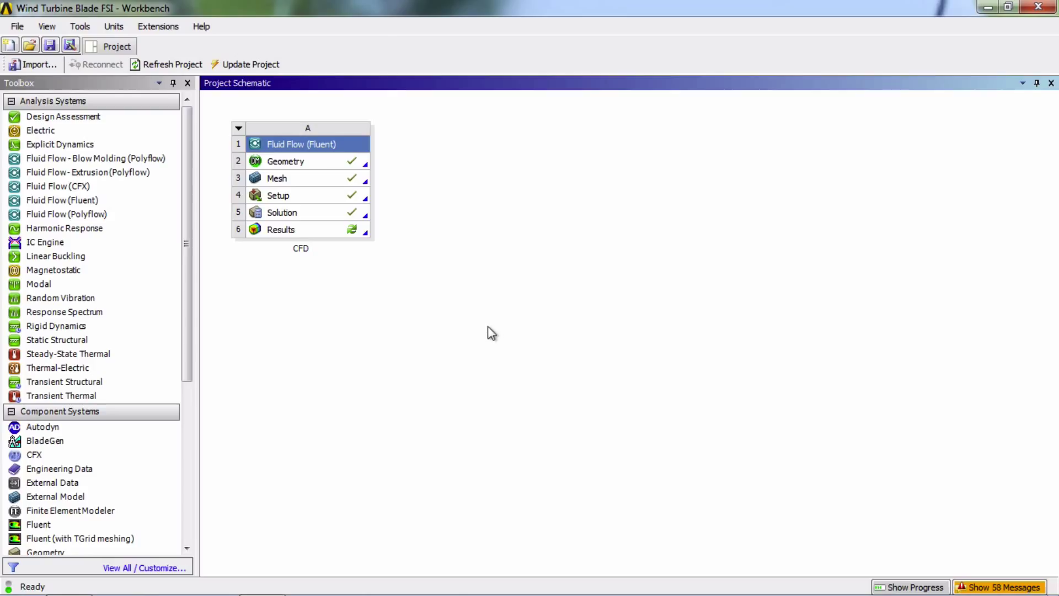
{"action": "mouse_move", "coordinate": [284, 236]}
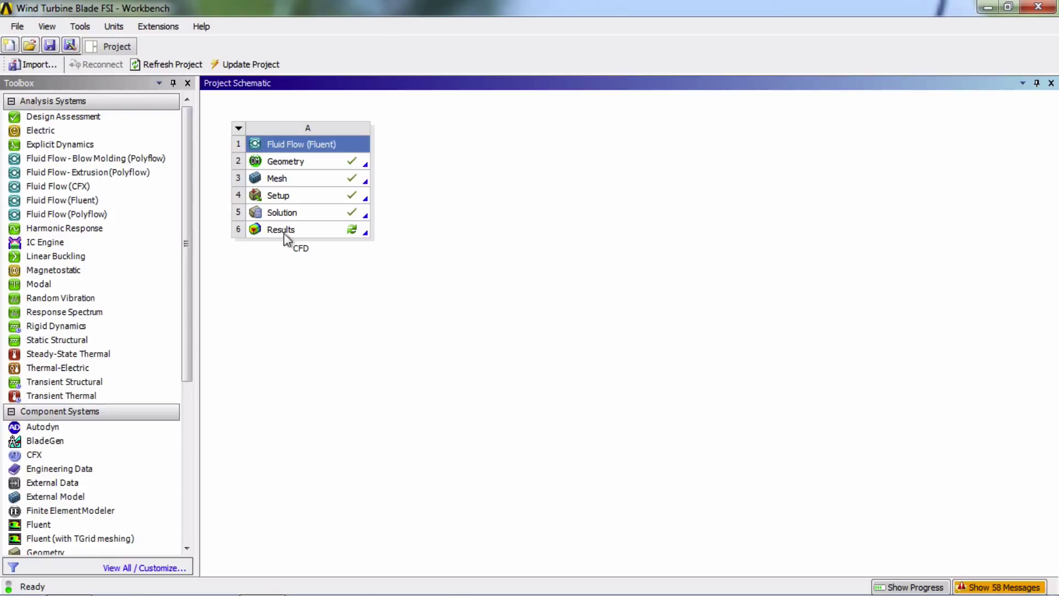
- Launch CFD-Post from the Fluent system's Results cell in the Project Schematic
{"action": "double_click", "coordinate": [281, 230]}
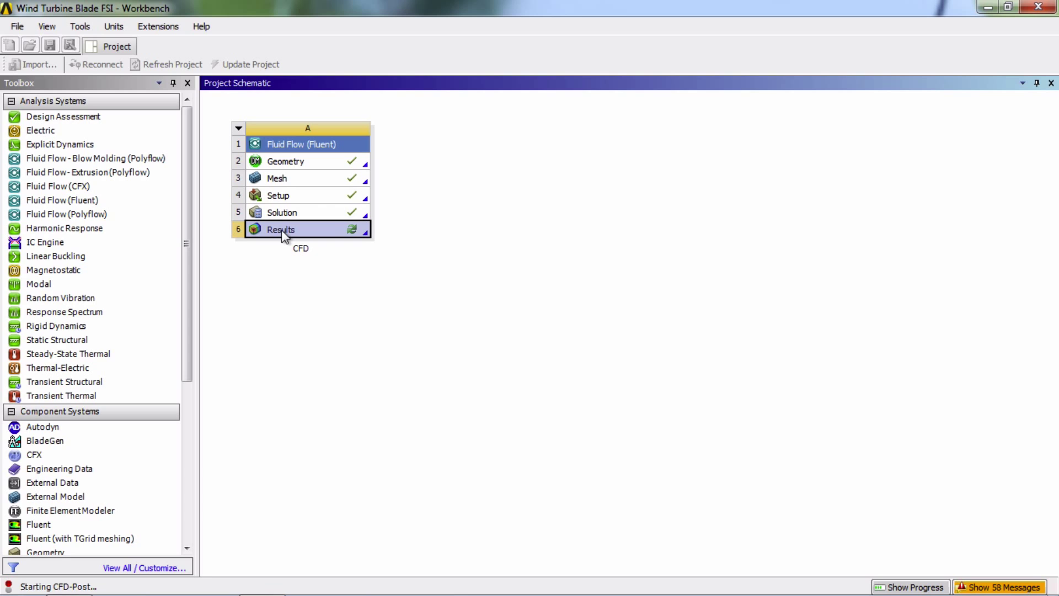
- Load the Fluent case so the single-passage fluid domain wireframe appears in the 3D Viewer
{"action": "double_click", "coordinate": [280, 229]}
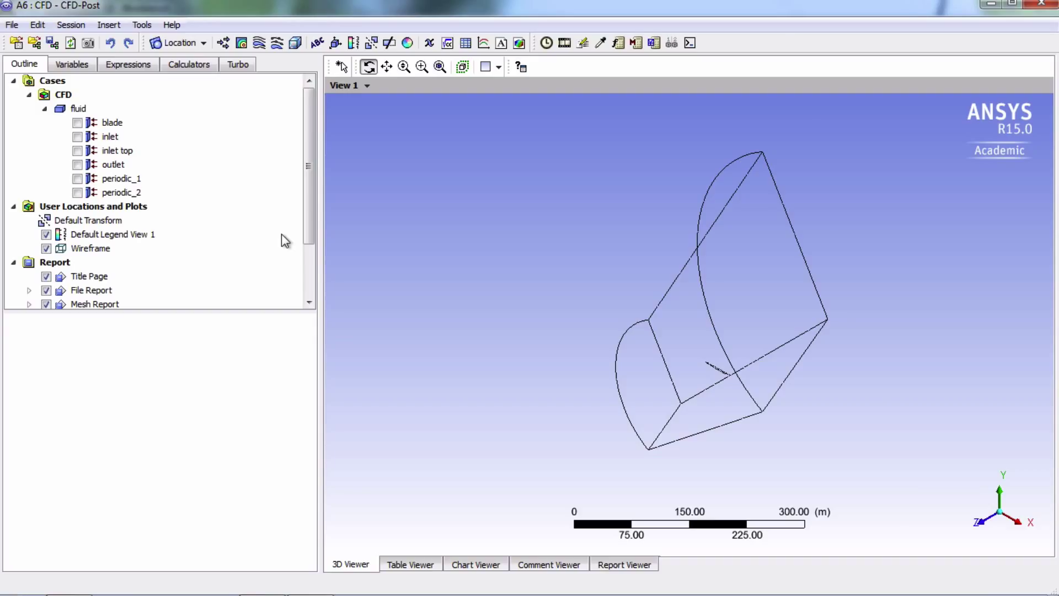
{"action": "mouse_move", "coordinate": [530, 362]}
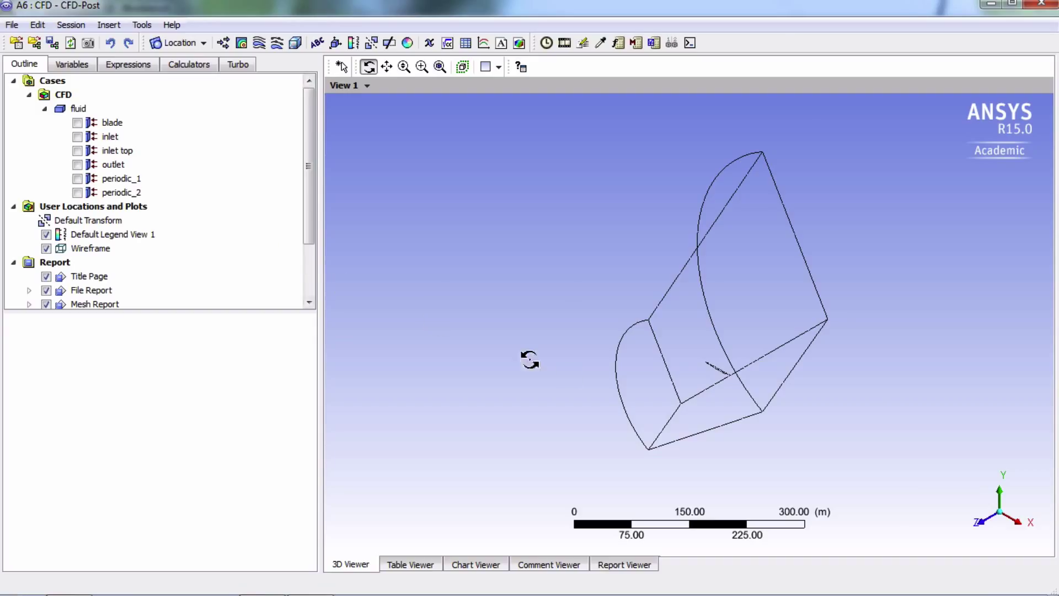
{"action": "mouse_move", "coordinate": [680, 396]}
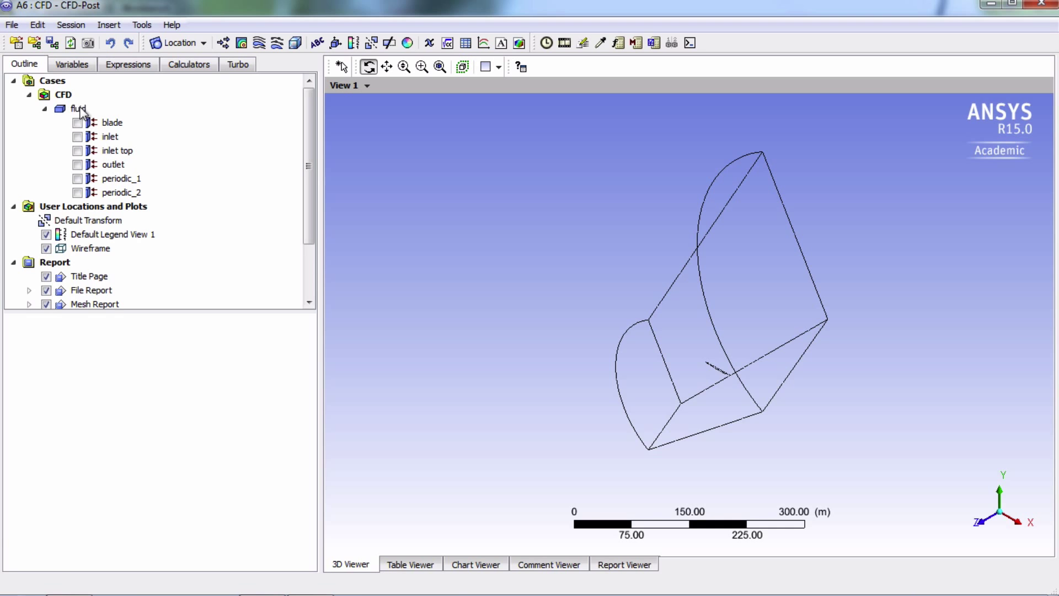
- Set the fluid domain's Number of Graphical Instances to 3
{"action": "left_click", "coordinate": [73, 108]}
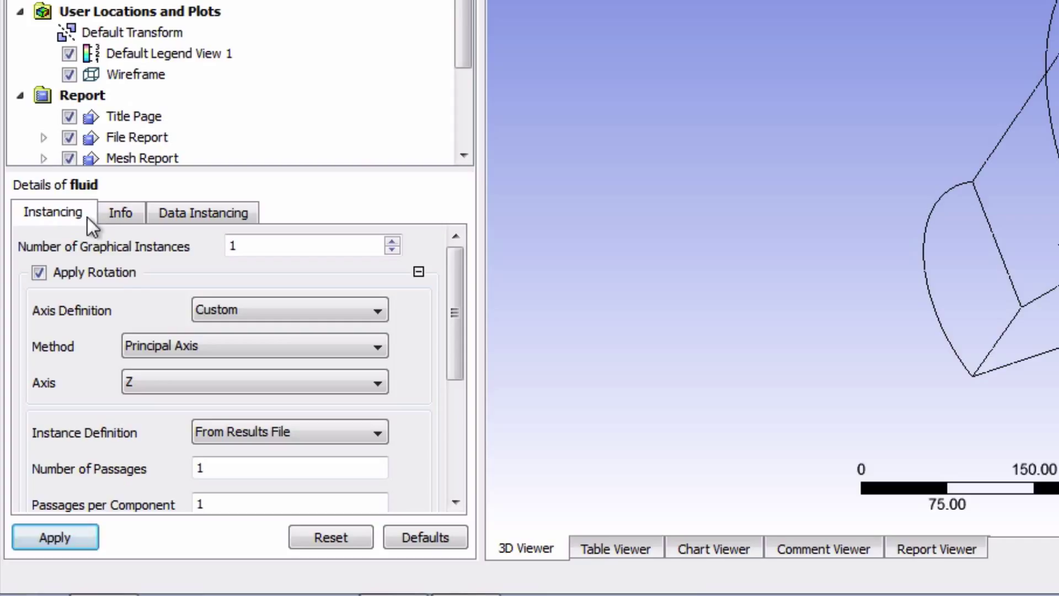
{"action": "mouse_move", "coordinate": [226, 266]}
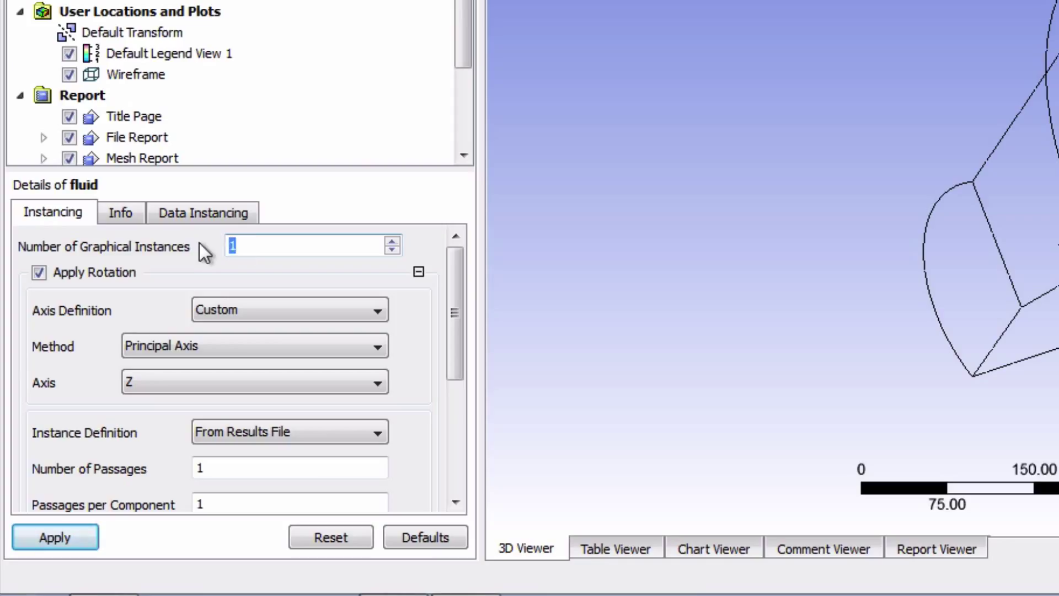
{"action": "type", "text": "3"}
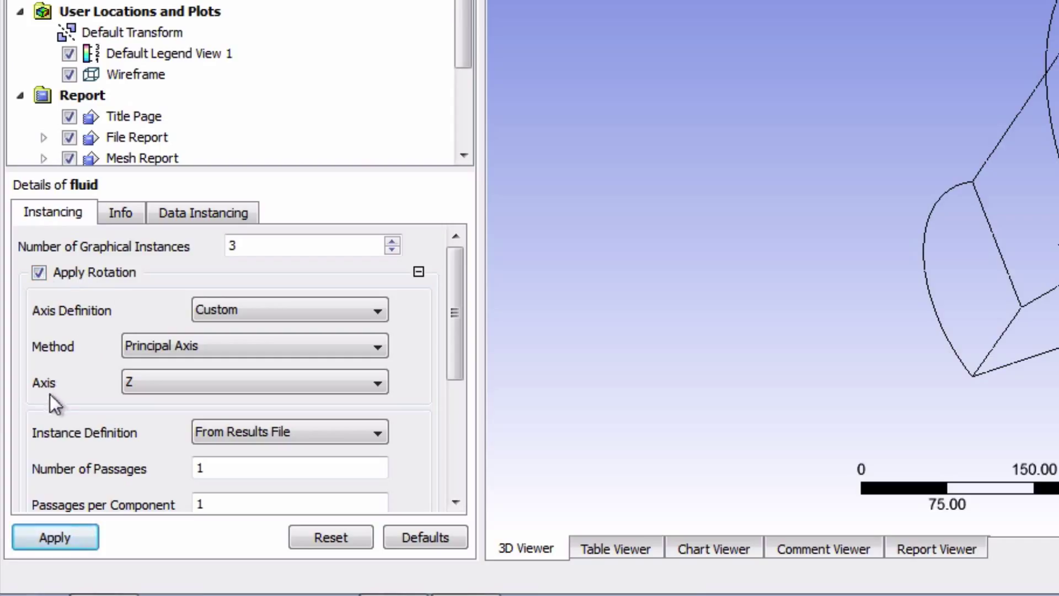
{"action": "mouse_move", "coordinate": [136, 409]}
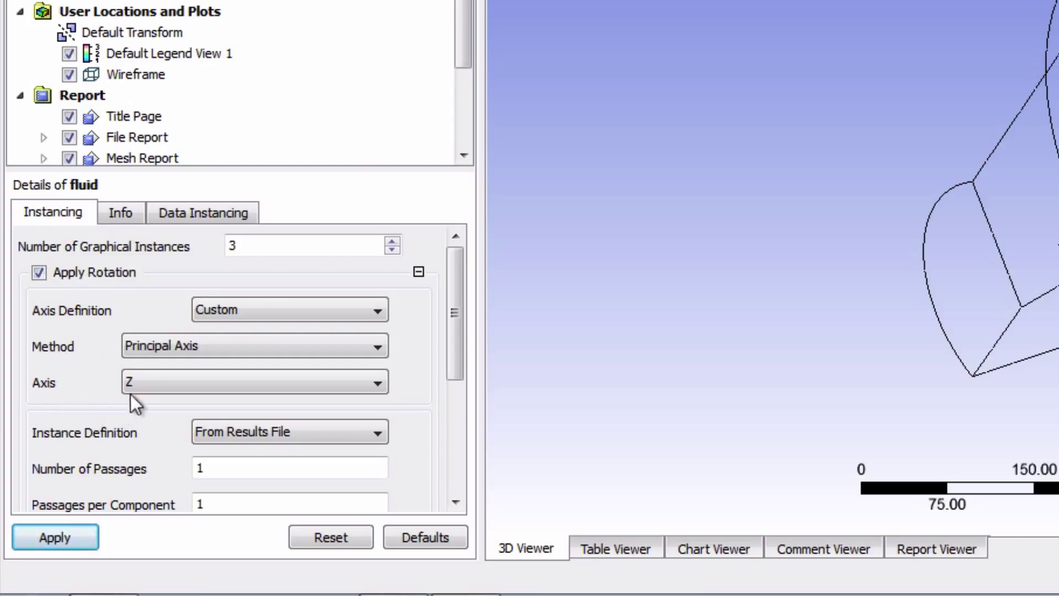
{"action": "mouse_move", "coordinate": [482, 360]}
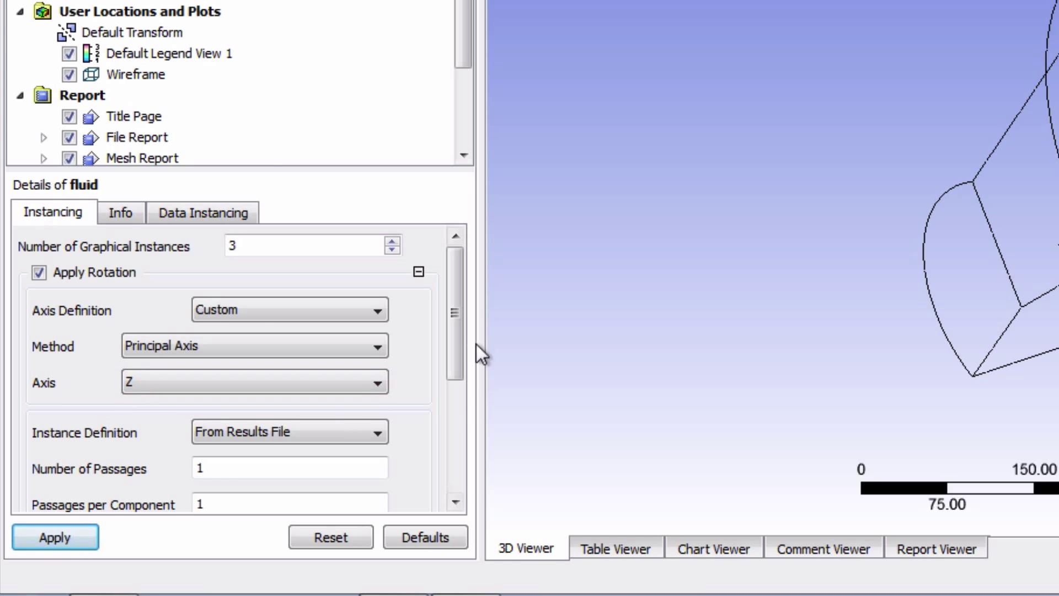
- Make the instance definition Custom with Full Circle and apply, showing three blade passages
{"action": "scroll", "scroll_direction": "down", "scroll_amount": 3}
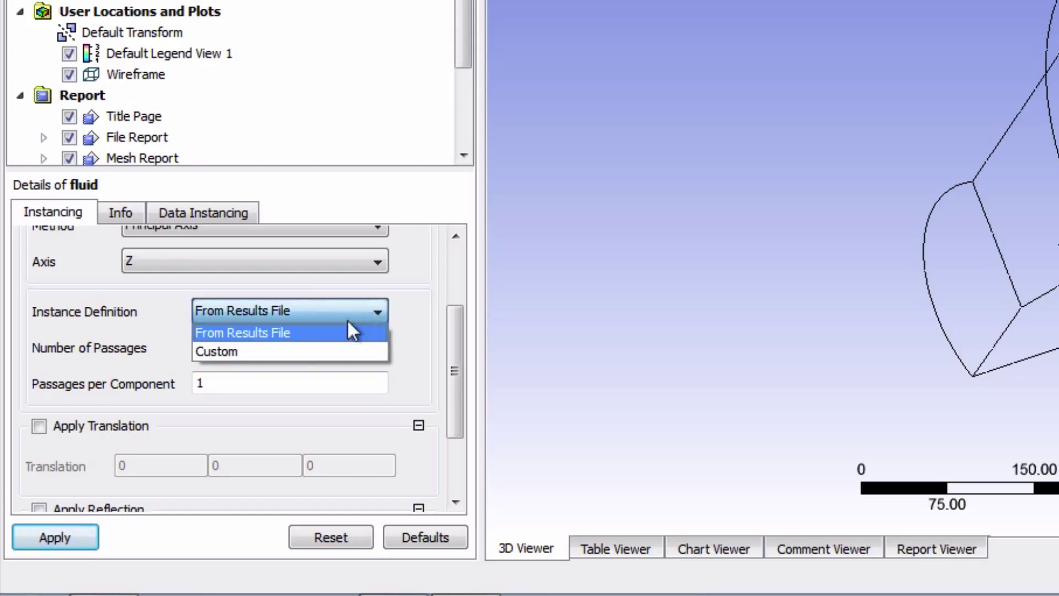
{"action": "left_click", "coordinate": [216, 351]}
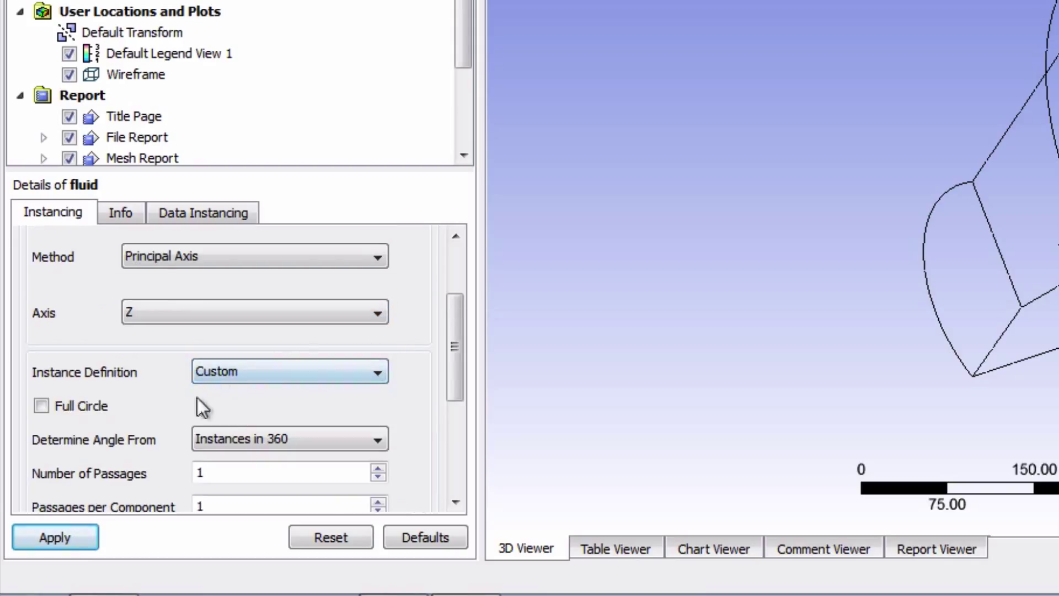
{"action": "left_click", "coordinate": [42, 406]}
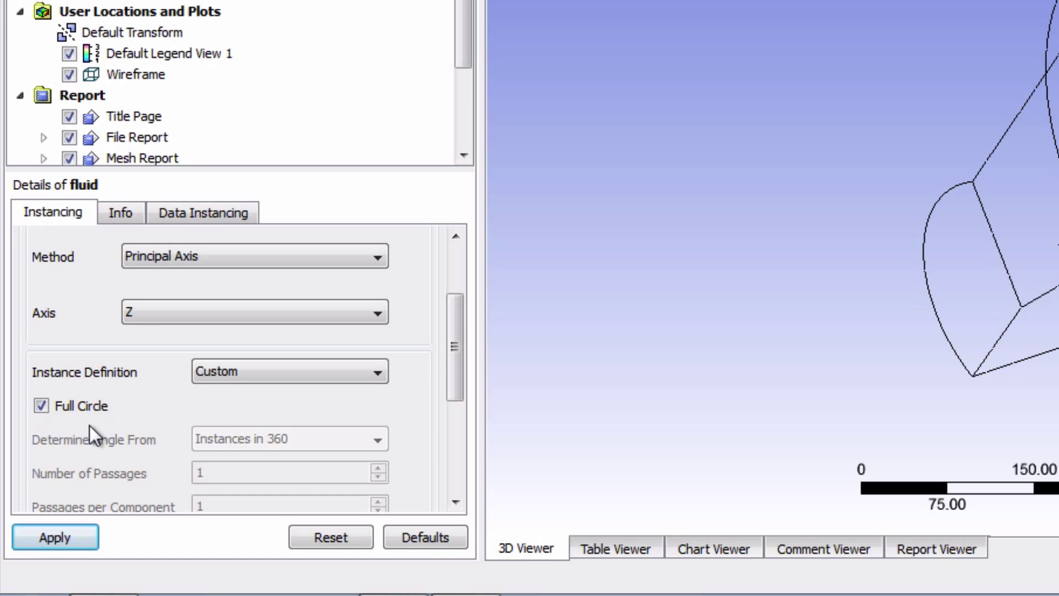
{"action": "left_click", "coordinate": [53, 553]}
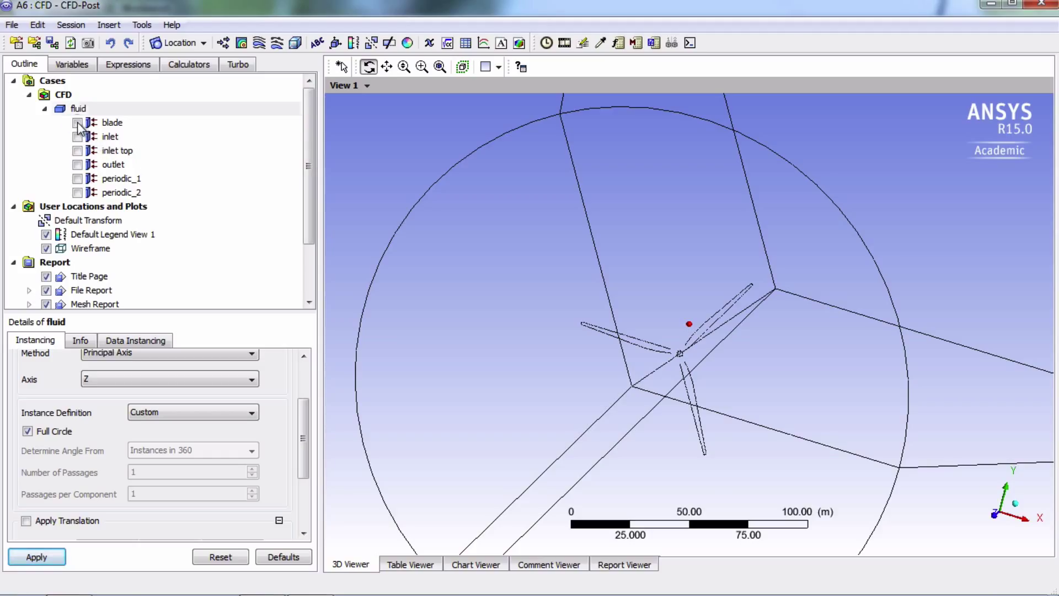
- Turn on the blade surfaces so all three instanced blades render in the domain
{"action": "left_click", "coordinate": [78, 123]}
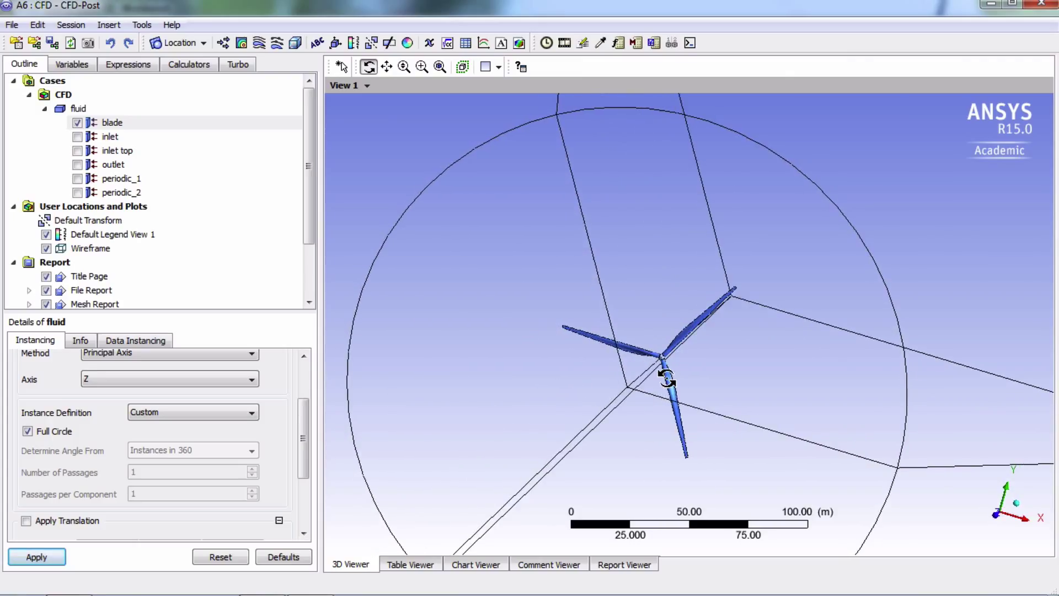
{"action": "left_click_drag", "start_coordinate": [668, 379], "coordinate": [659, 388]}
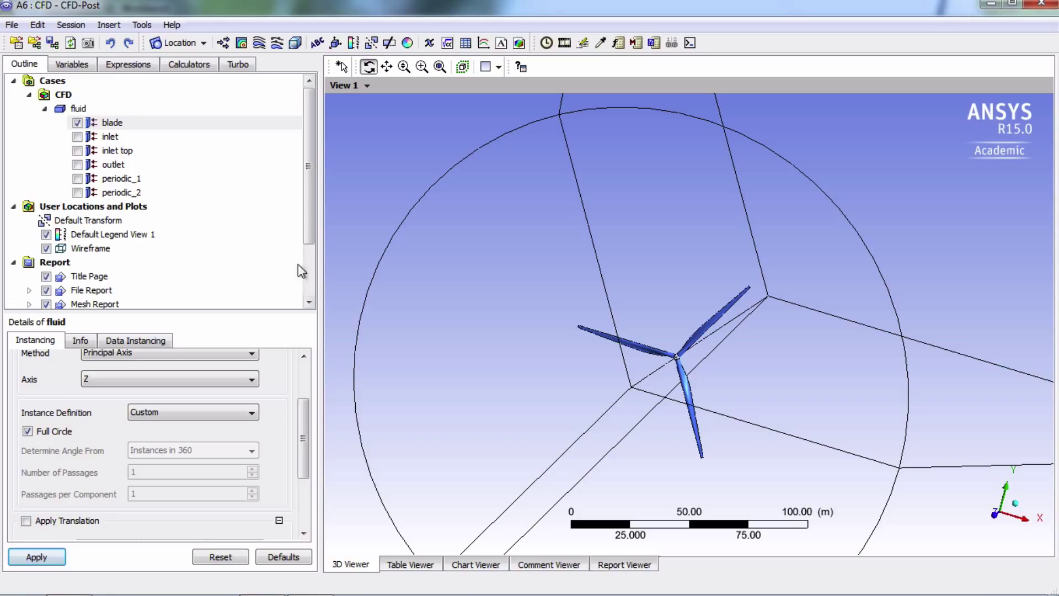
- Change the blade's constant colour to white and apply it to all three blades
{"action": "left_click", "coordinate": [108, 121]}
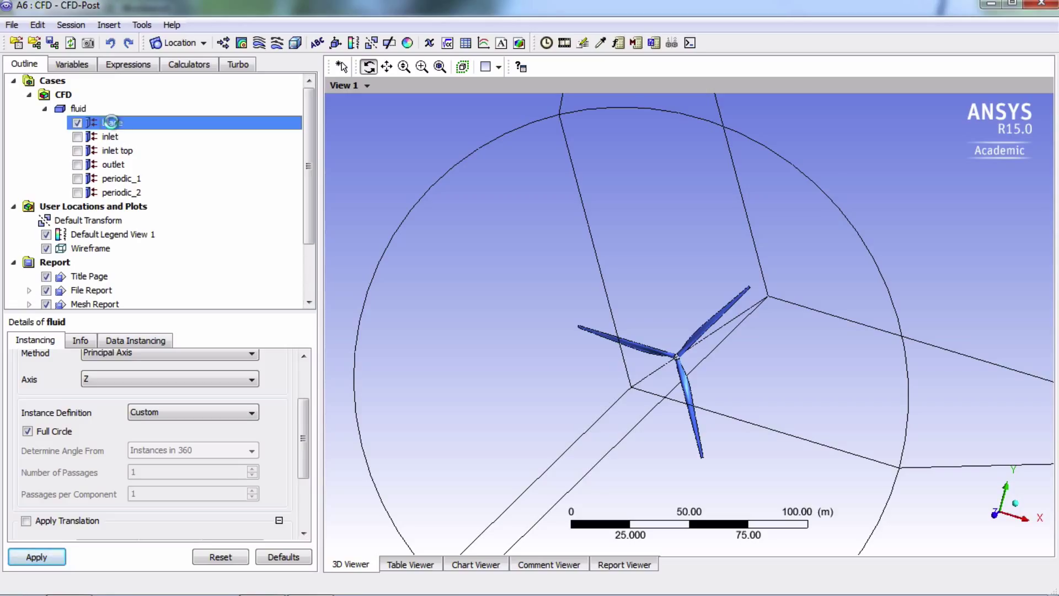
{"action": "left_click", "coordinate": [108, 121]}
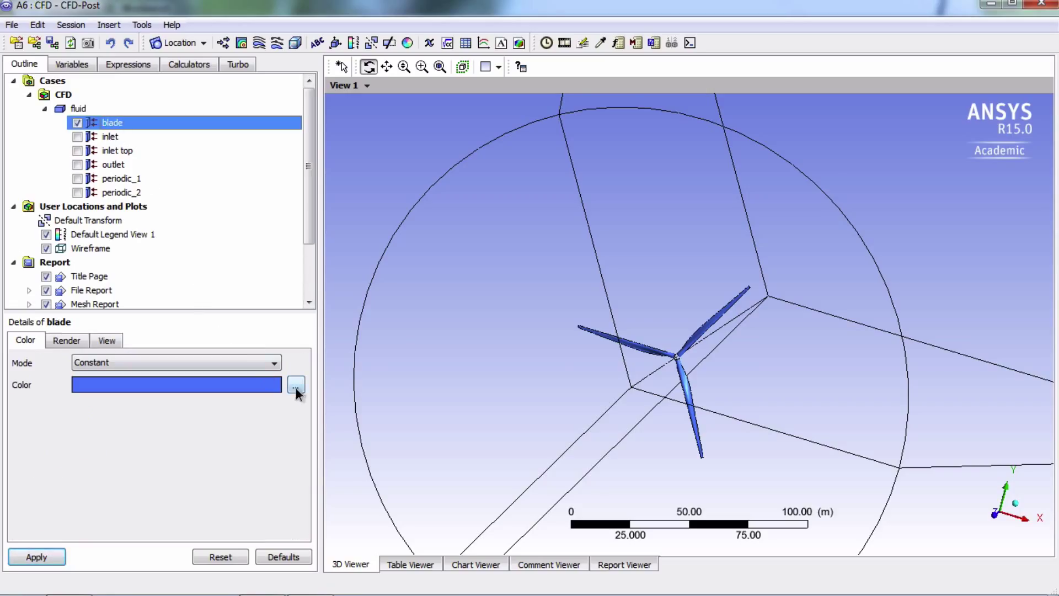
{"action": "left_click", "coordinate": [296, 384]}
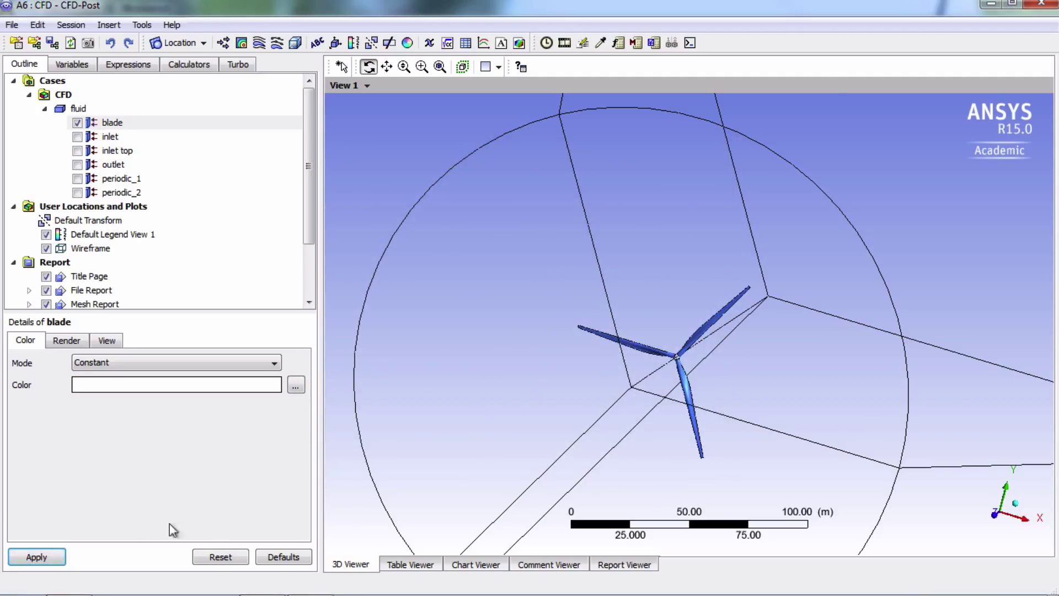
{"action": "left_click", "coordinate": [40, 572]}
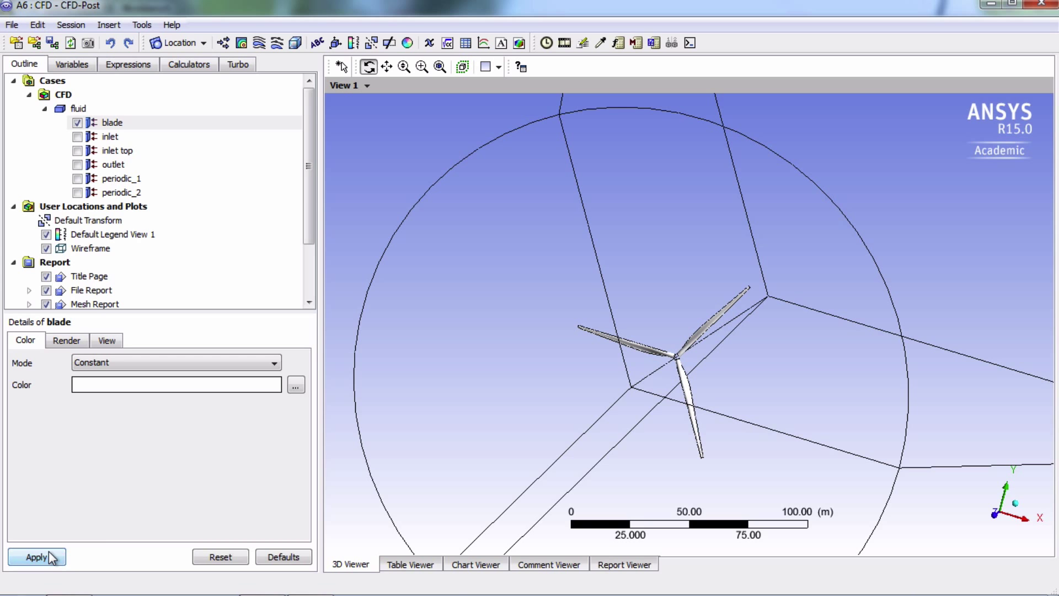